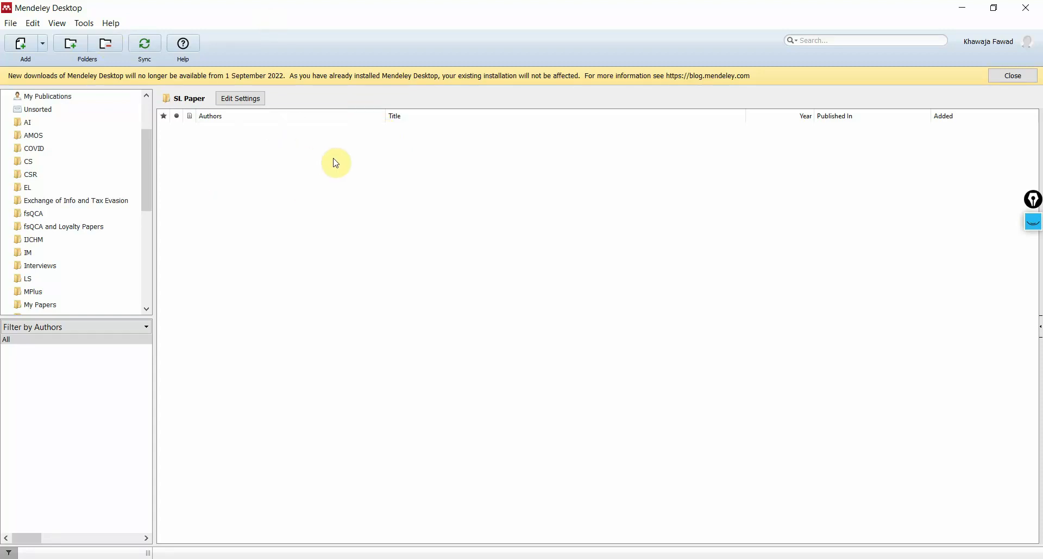
{"action": "mouse_move", "coordinate": [490, 345]}
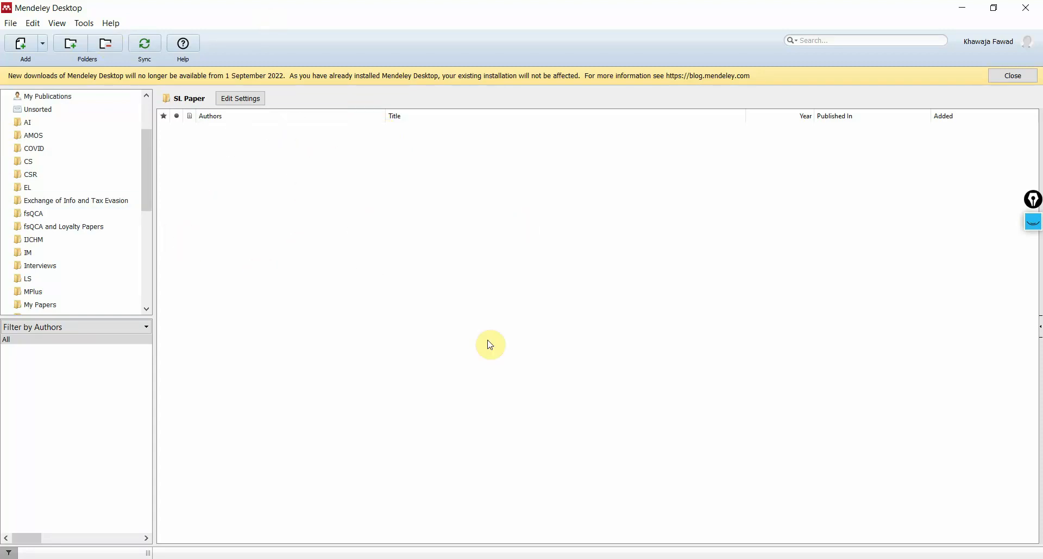
{"action": "mouse_move", "coordinate": [441, 286]}
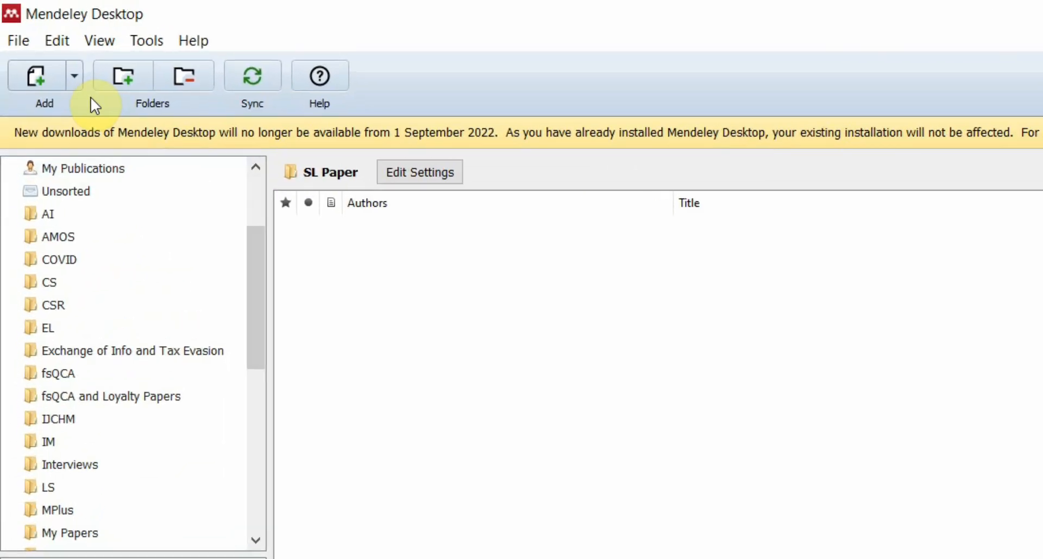
- Import all PDFs from the Servant Leadership All Papers folder into the SL Paper collection
{"action": "left_click", "coordinate": [35, 75]}
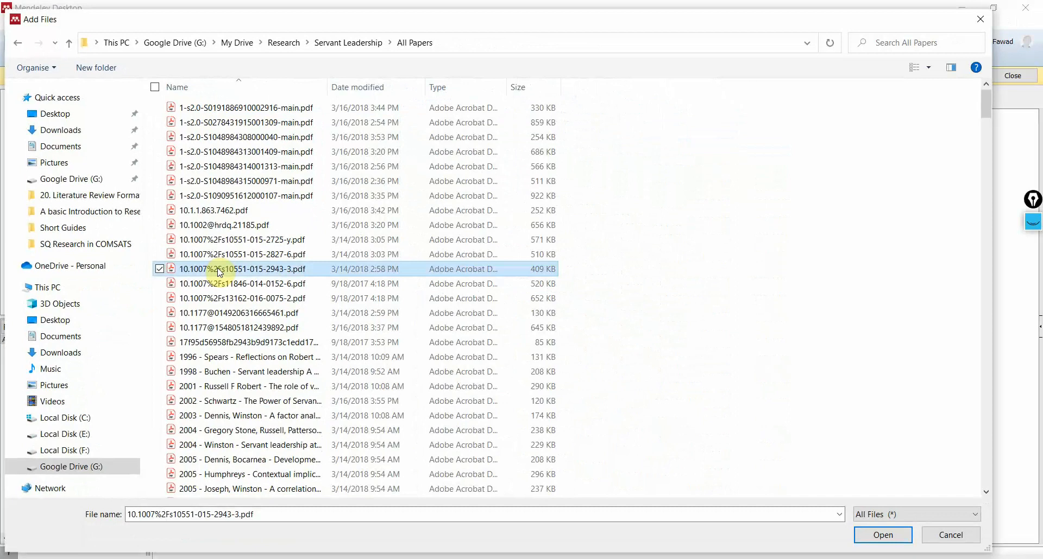
{"action": "mouse_move", "coordinate": [224, 211]}
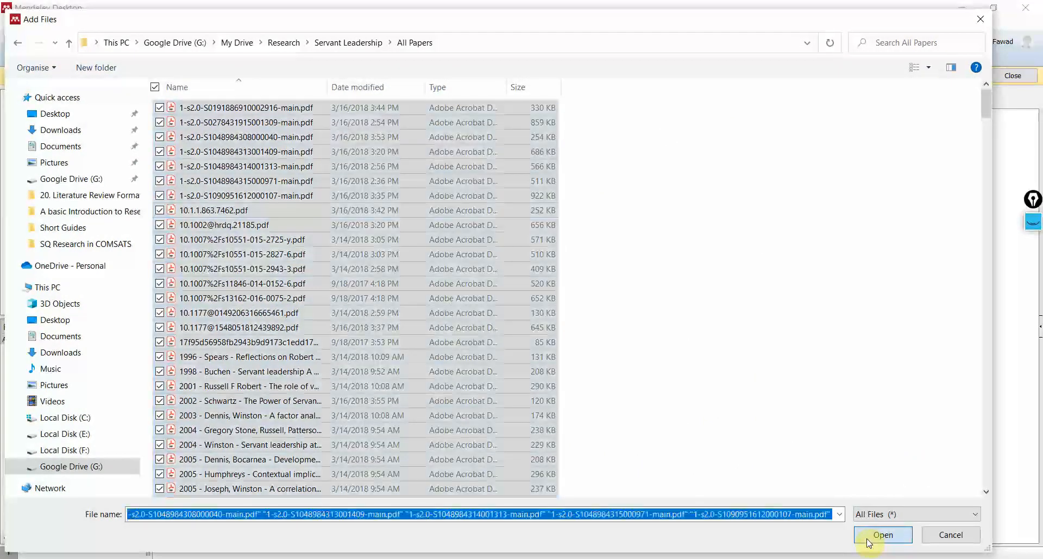
{"action": "left_click", "coordinate": [883, 535]}
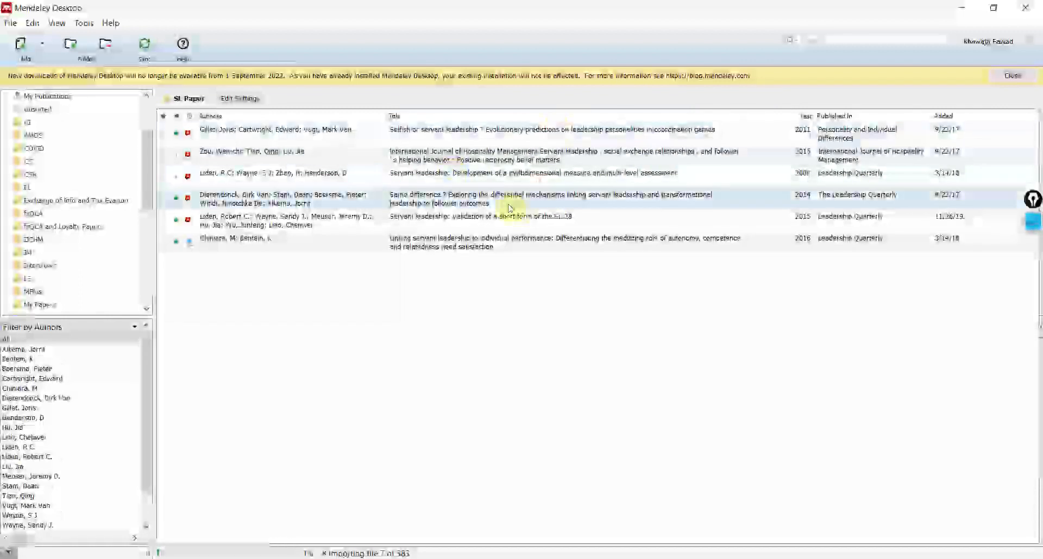
- Search the SL Paper library for "Servant Leadership" and Measure
{"action": "left_click", "coordinate": [466, 216]}
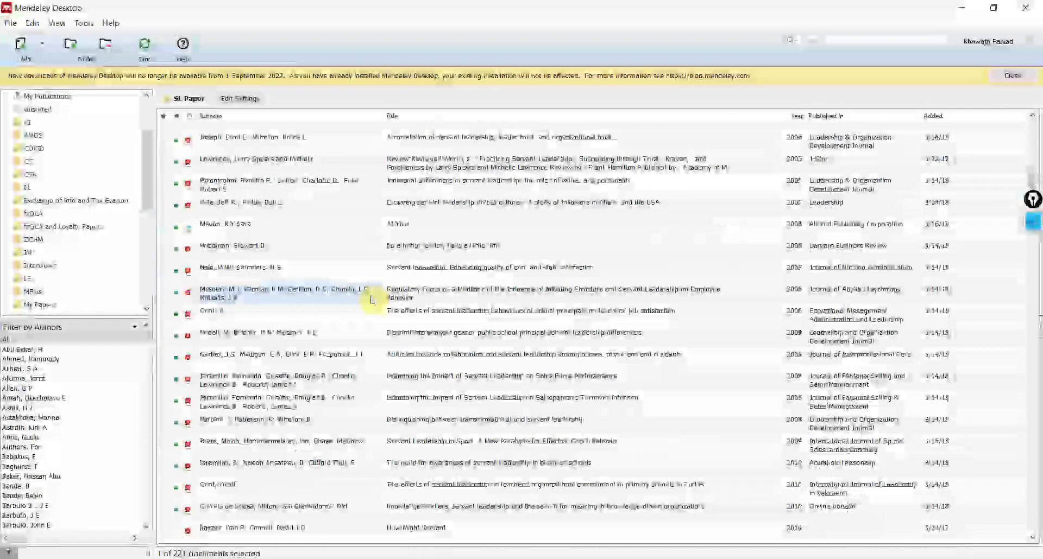
{"action": "left_click", "coordinate": [187, 116]}
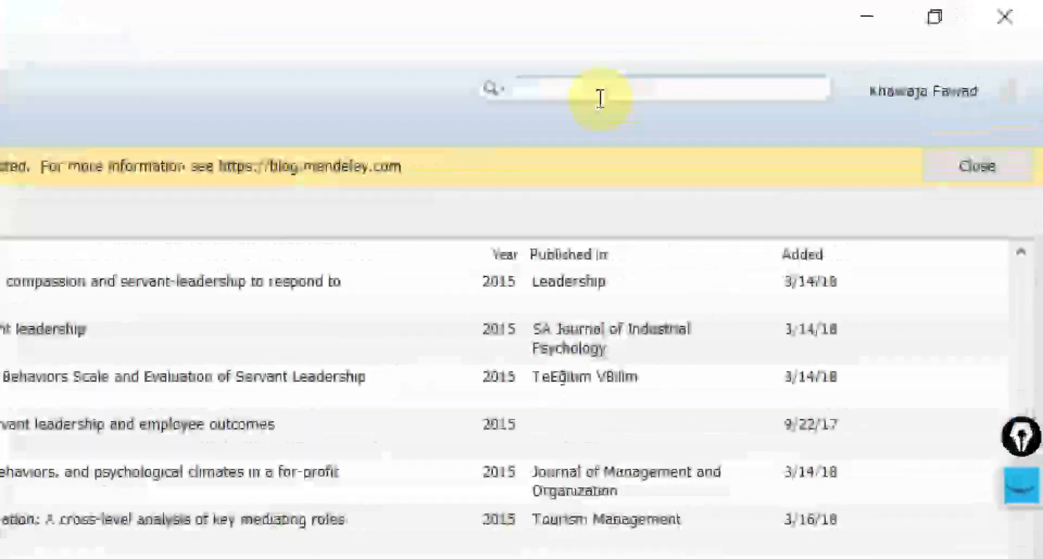
{"action": "type", "text": "\"\""}
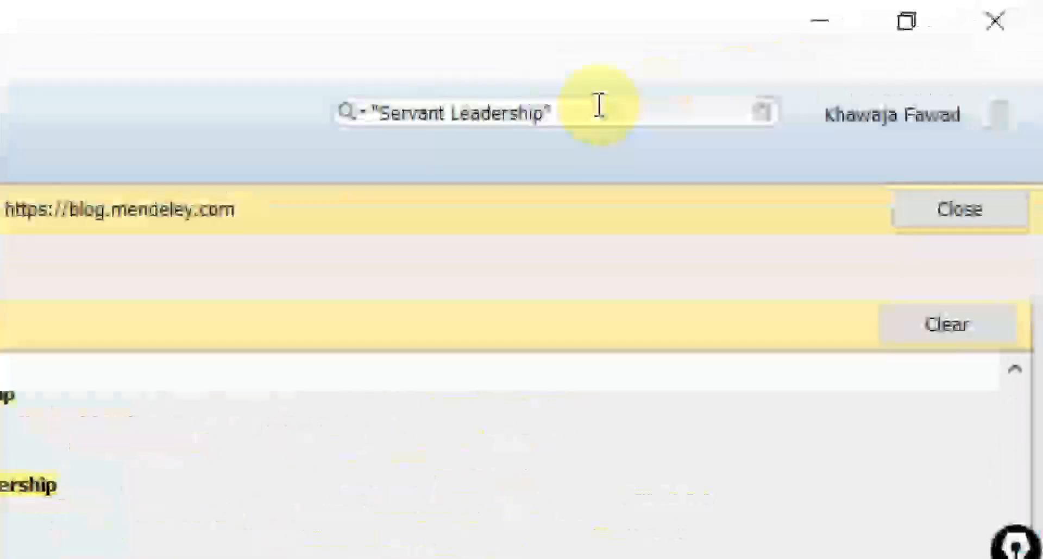
{"action": "type", "text": "and \""}
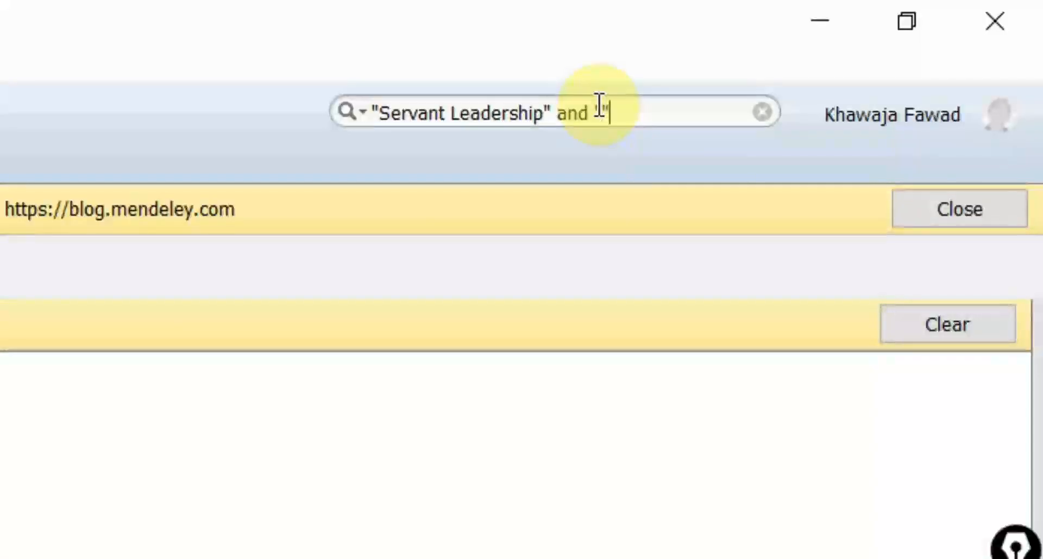
{"action": "type", "text": "Measure"}
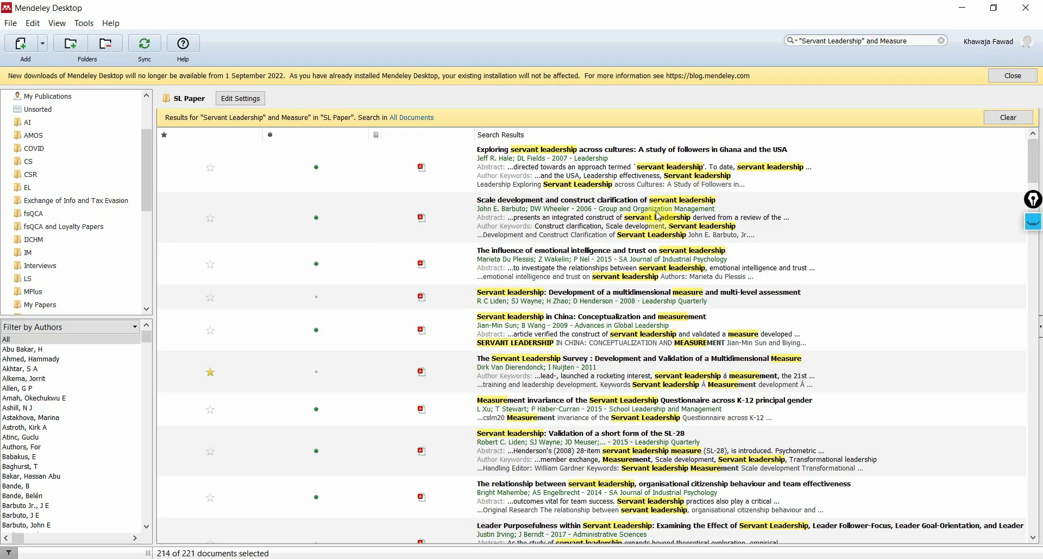
- Open the SL-28 validation paper and the servant leadership–organizational performance paper from the results
{"action": "left_click", "coordinate": [598, 330]}
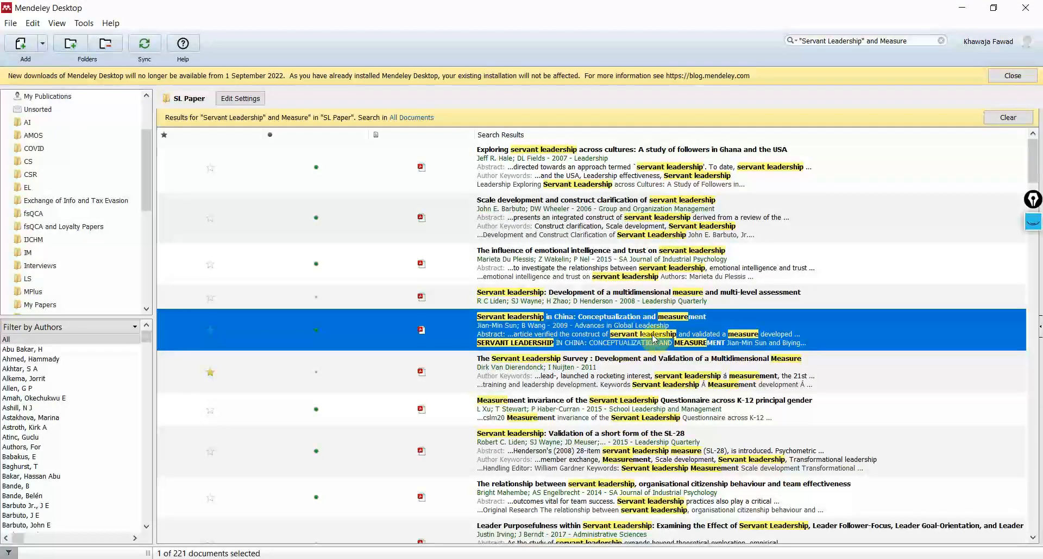
{"action": "left_click", "coordinate": [599, 410]}
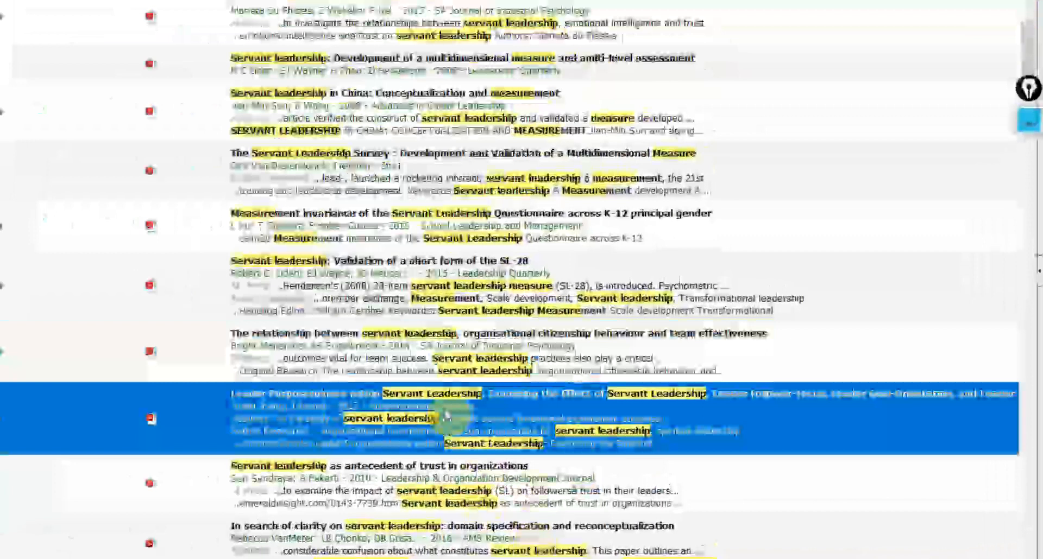
{"action": "scroll", "scroll_direction": "down", "scroll_amount": 3}
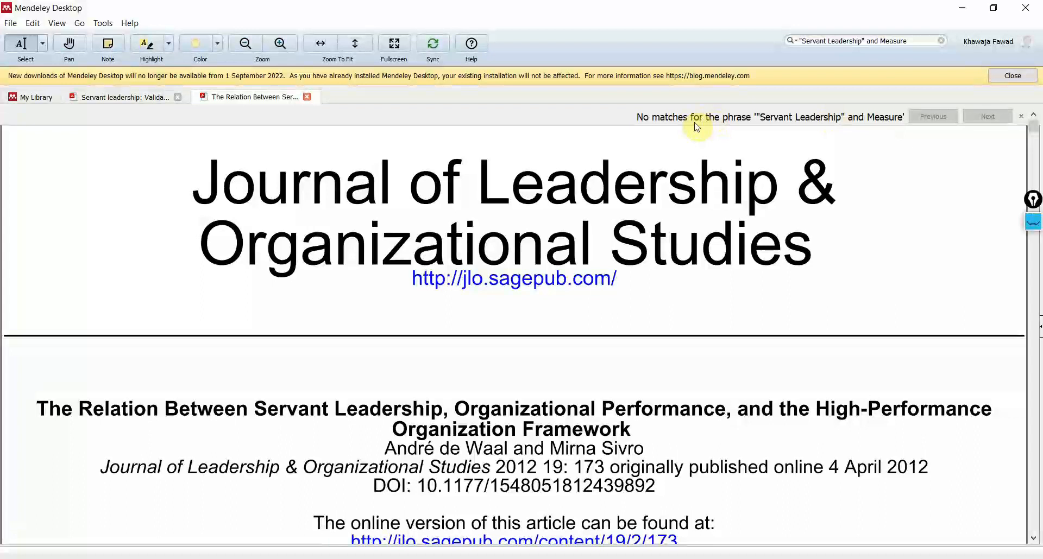
- Scroll the organizational performance paper to its questionnaire description, Servant Leadership Scores and Results sections
{"action": "left_click", "coordinate": [858, 40]}
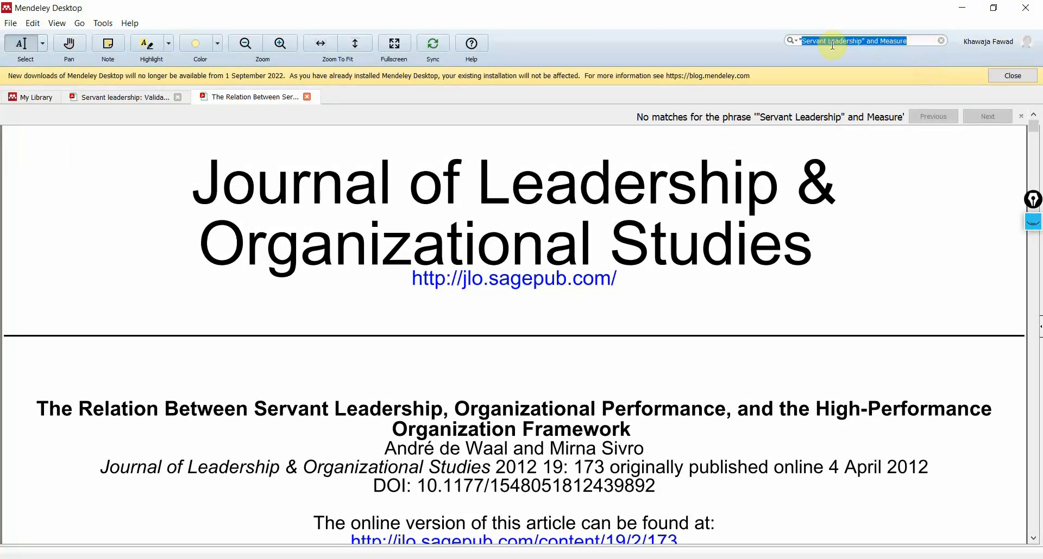
{"action": "scroll", "scroll_direction": "down", "scroll_amount": 3}
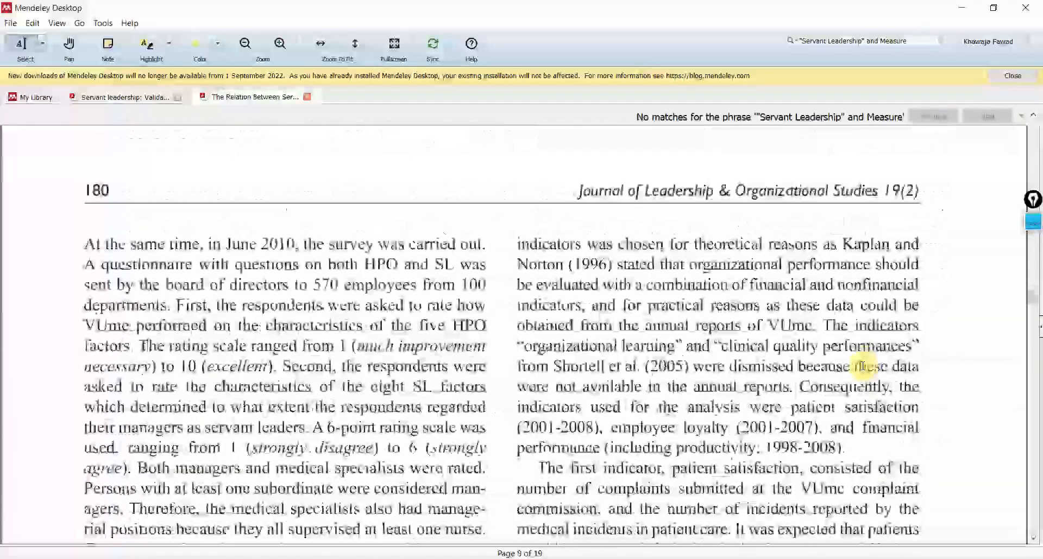
{"action": "scroll", "scroll_direction": "down", "scroll_amount": 3}
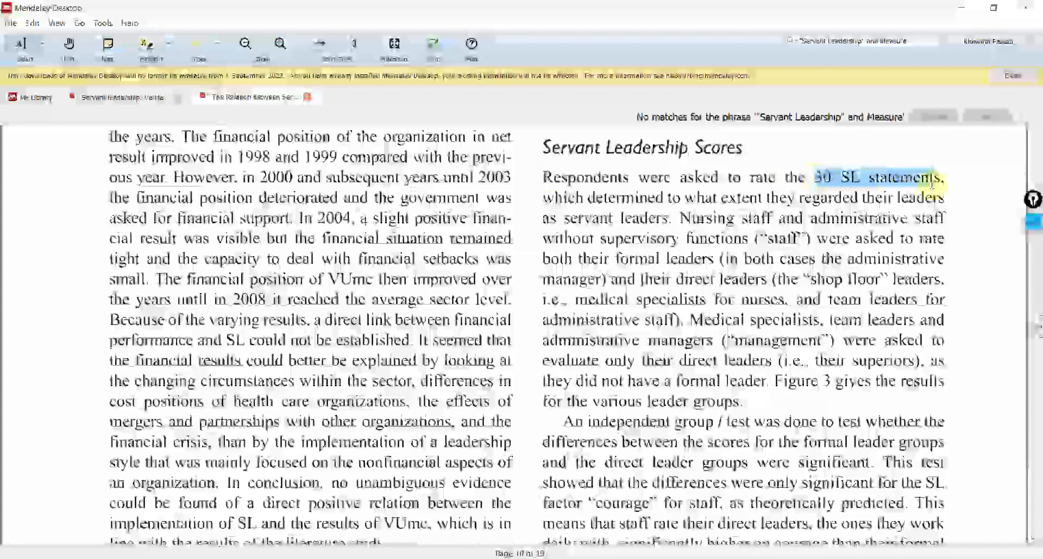
{"action": "scroll", "scroll_direction": "down", "scroll_amount": 3}
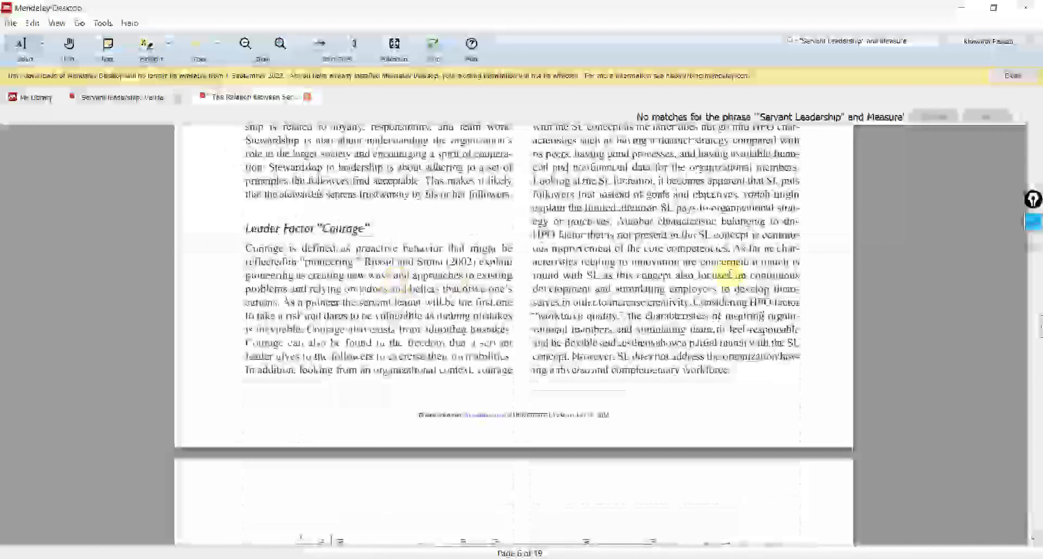
{"action": "scroll", "scroll_direction": "down", "scroll_amount": 3}
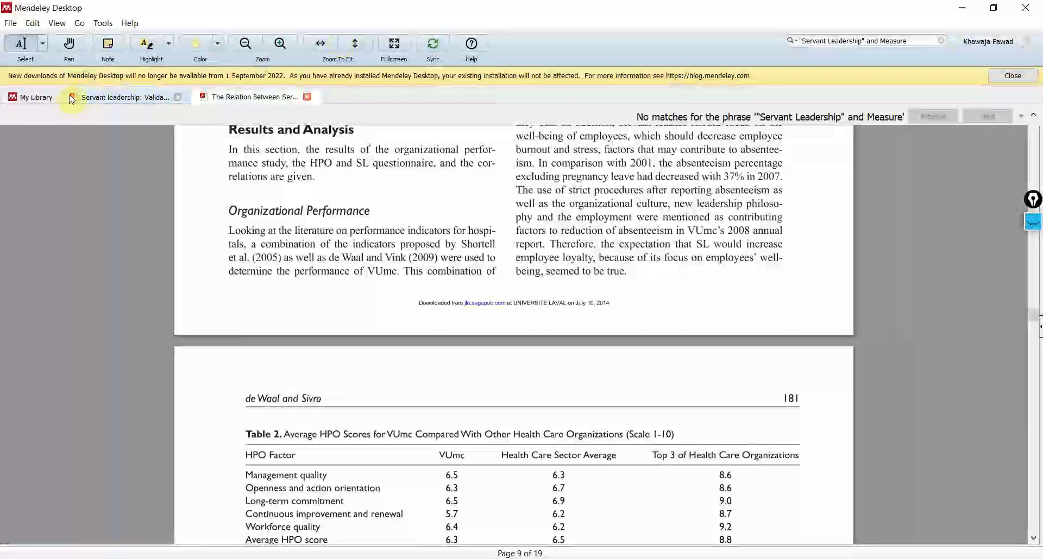
- Highlight the sentence stating servant leadership was assessed with Liden et al.'s 28-item scale
{"action": "left_click", "coordinate": [36, 97]}
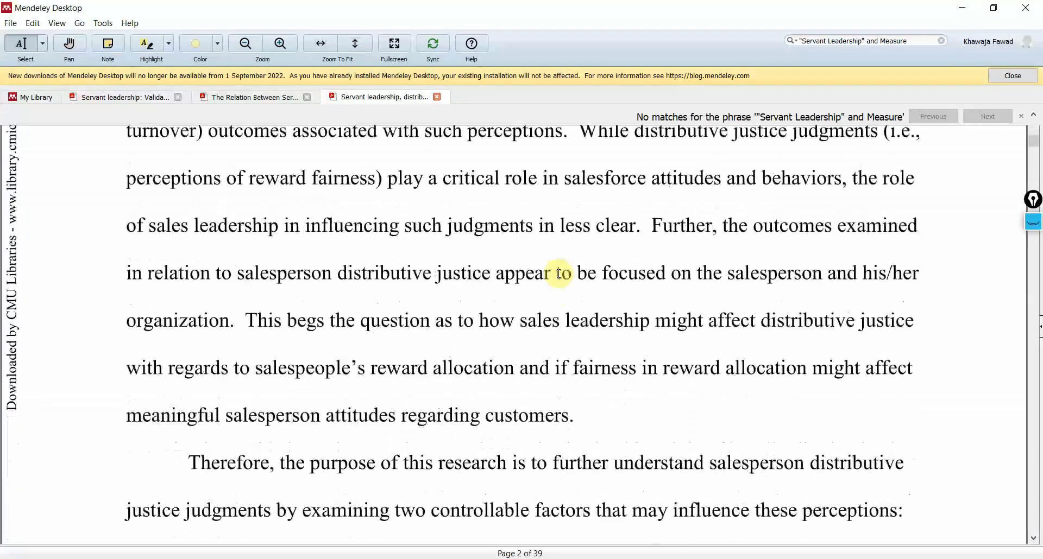
{"action": "scroll", "scroll_direction": "down", "scroll_amount": 3}
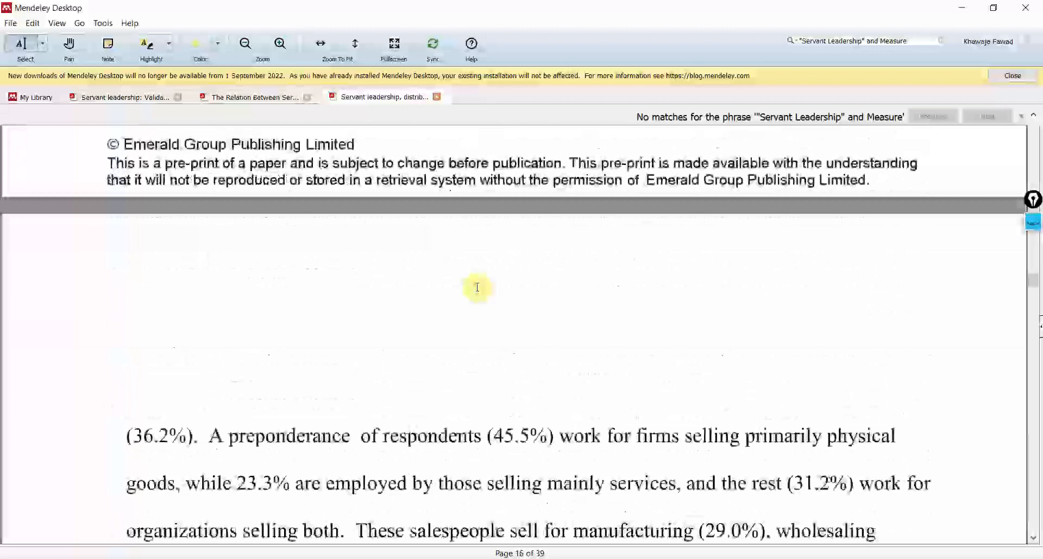
{"action": "scroll", "scroll_direction": "down", "scroll_amount": 3}
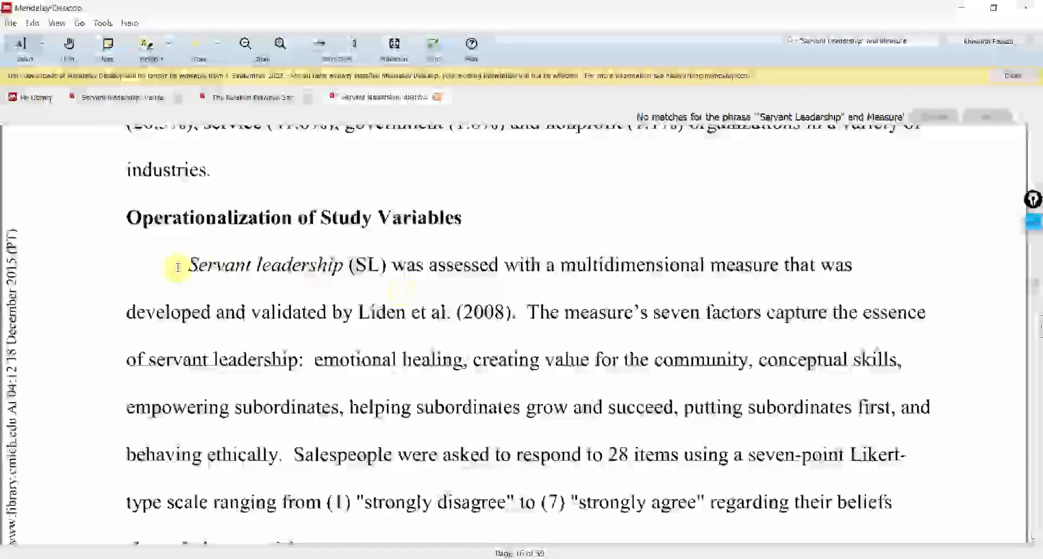
{"action": "left_click_drag", "start_coordinate": [188, 266], "coordinate": [615, 270]}
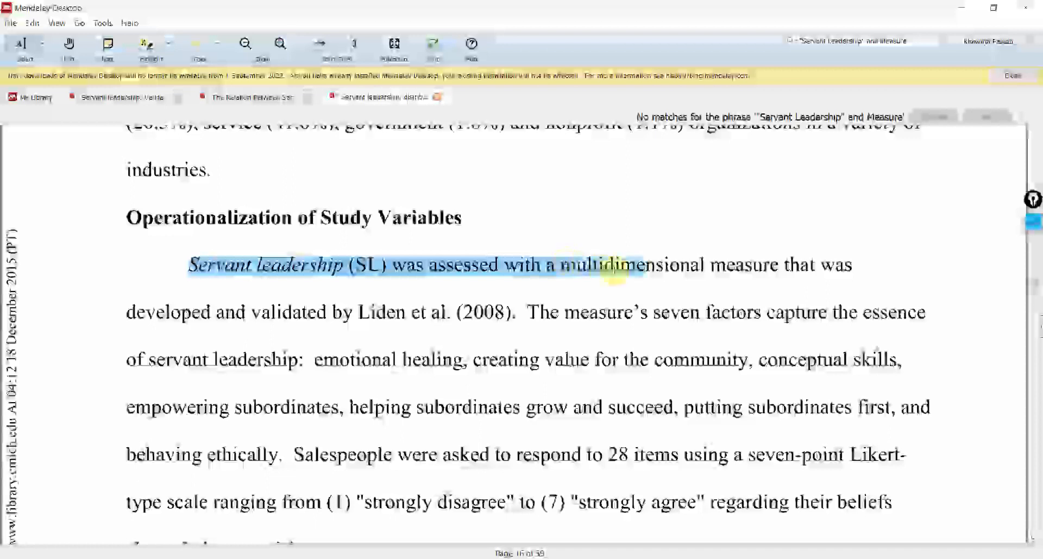
{"action": "left_click_drag", "start_coordinate": [611, 266], "coordinate": [445, 313]}
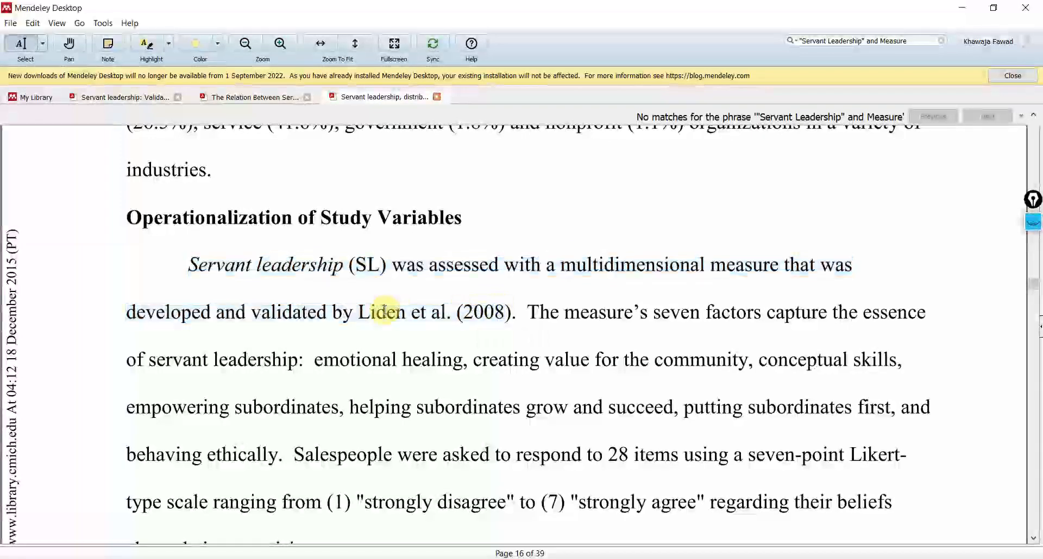
- Highlight the Liden et al. (2008) citation and scroll down to the reference list
{"action": "scroll", "scroll_direction": "down", "scroll_amount": 3}
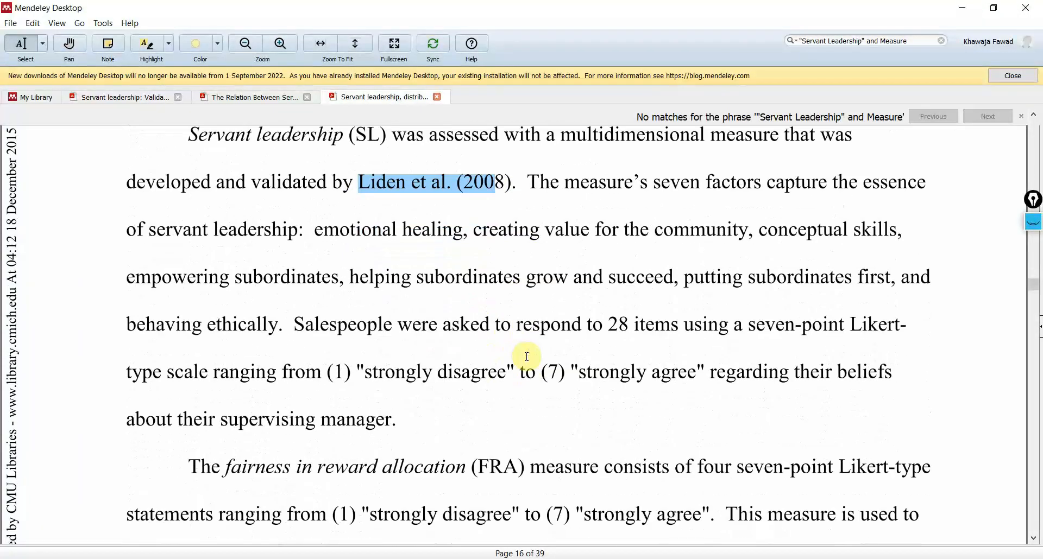
{"action": "left_click_drag", "start_coordinate": [357, 371], "coordinate": [699, 371]}
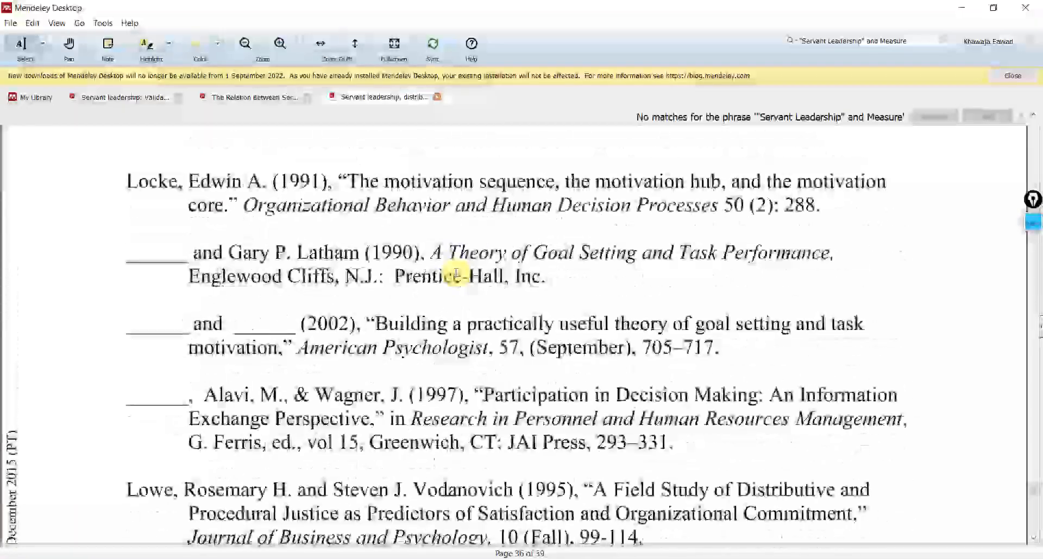
{"action": "scroll", "scroll_direction": "down", "scroll_amount": 3}
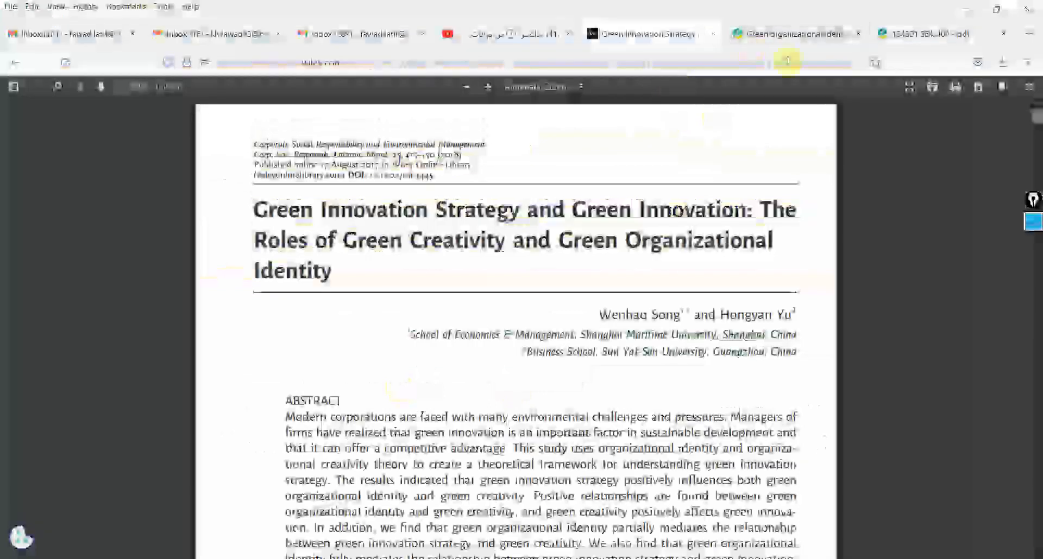
- Open the full-text PDF of the Liden et al. (2008) servant leadership measure article on ScienceDirect
{"action": "left_click", "coordinate": [642, 33]}
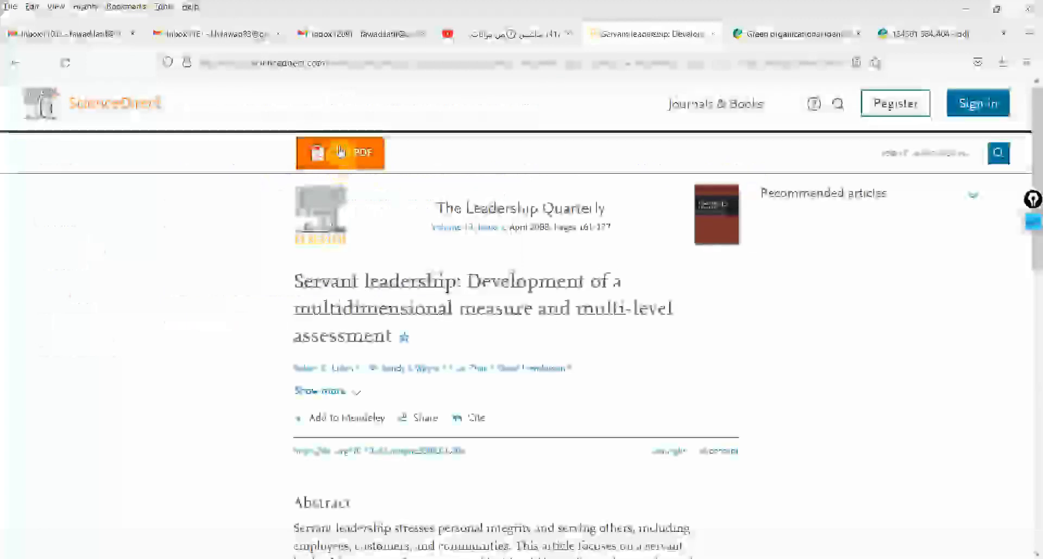
{"action": "left_click", "coordinate": [339, 152]}
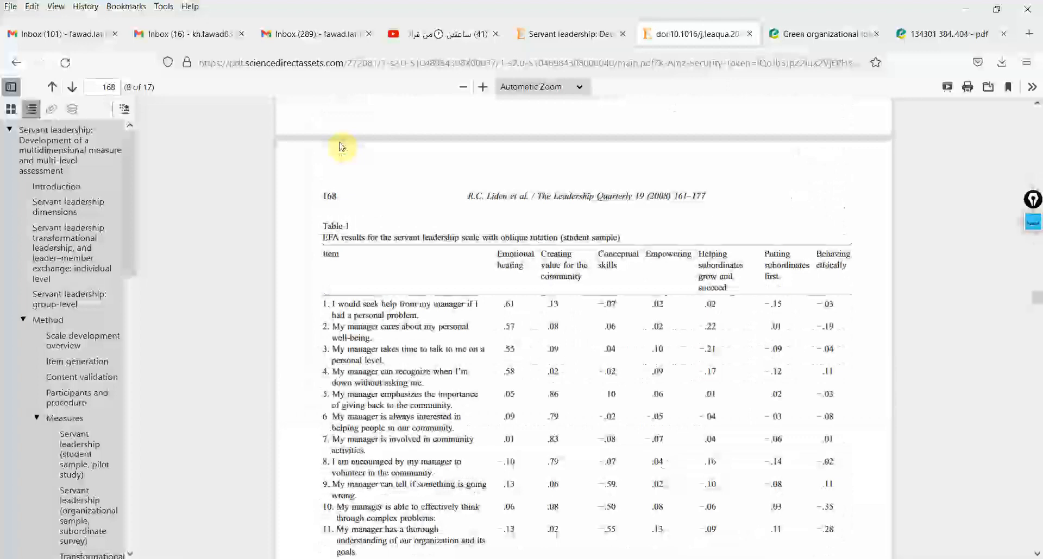
- Scroll the Liden PDF to Table 1 and review the scale items and factor loadings
{"action": "scroll", "scroll_direction": "down", "scroll_amount": 3}
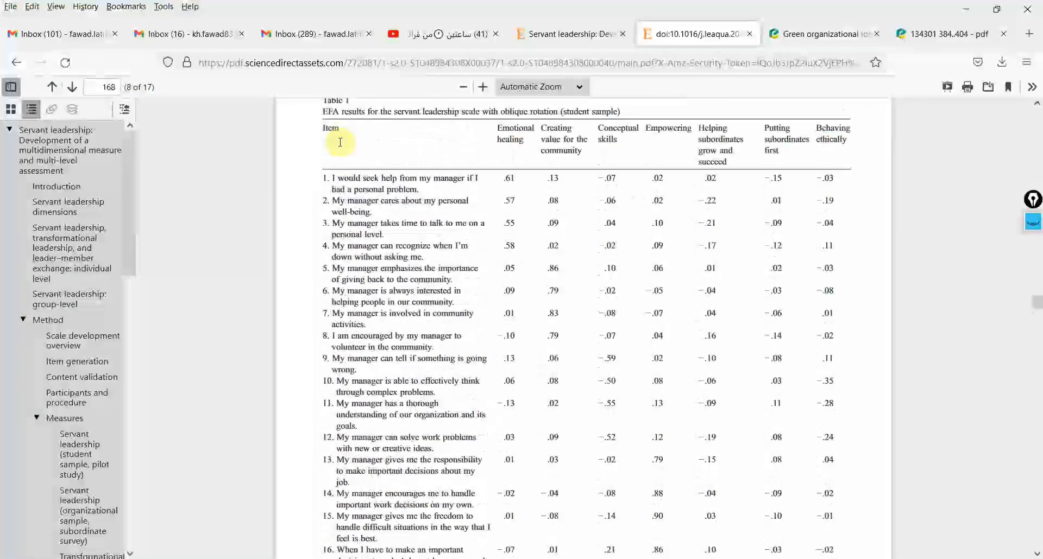
{"action": "scroll", "scroll_direction": "down", "scroll_amount": 3}
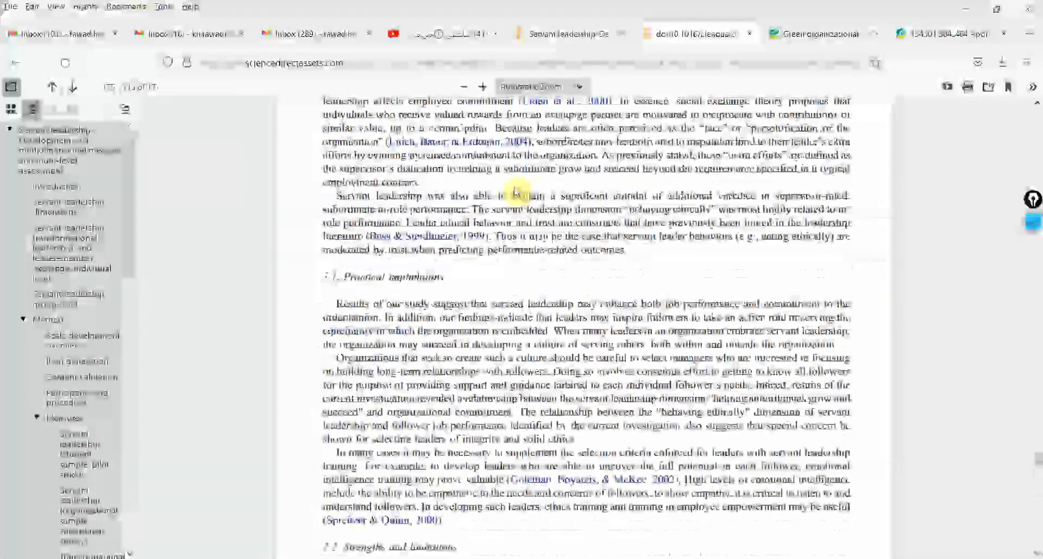
{"action": "scroll", "scroll_direction": "down", "scroll_amount": 3}
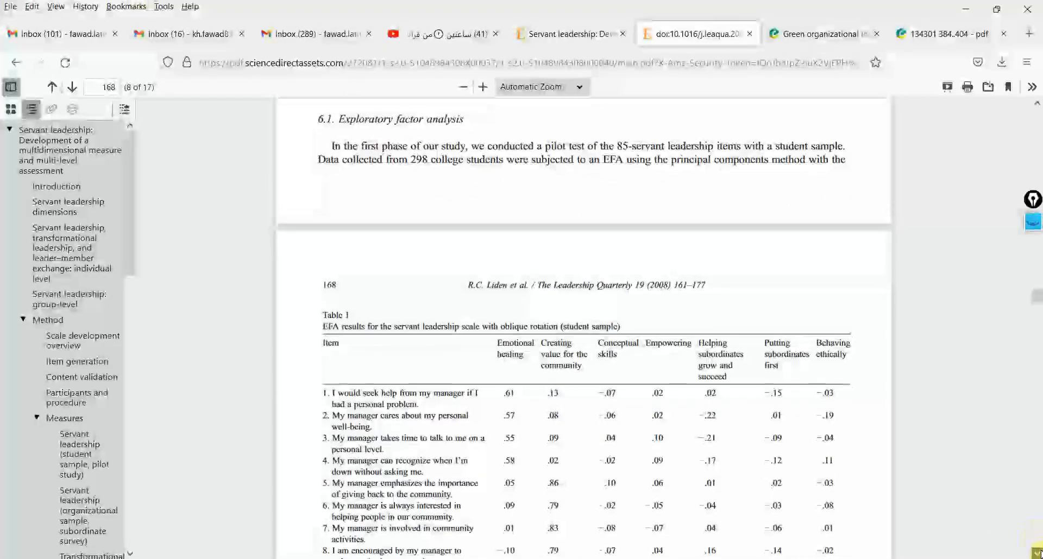
{"action": "scroll", "scroll_direction": "down", "scroll_amount": 3}
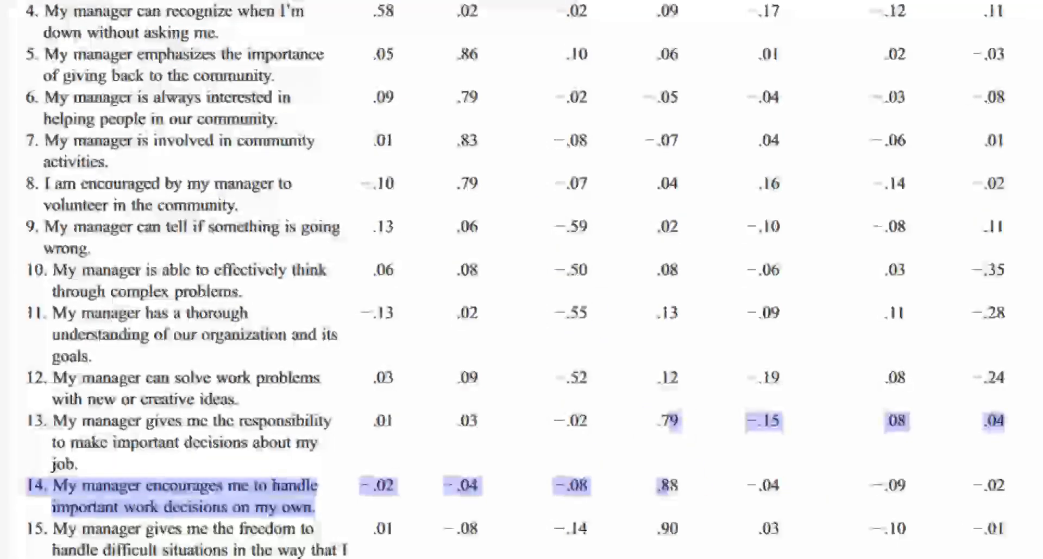
{"action": "scroll", "scroll_direction": "down", "scroll_amount": 3}
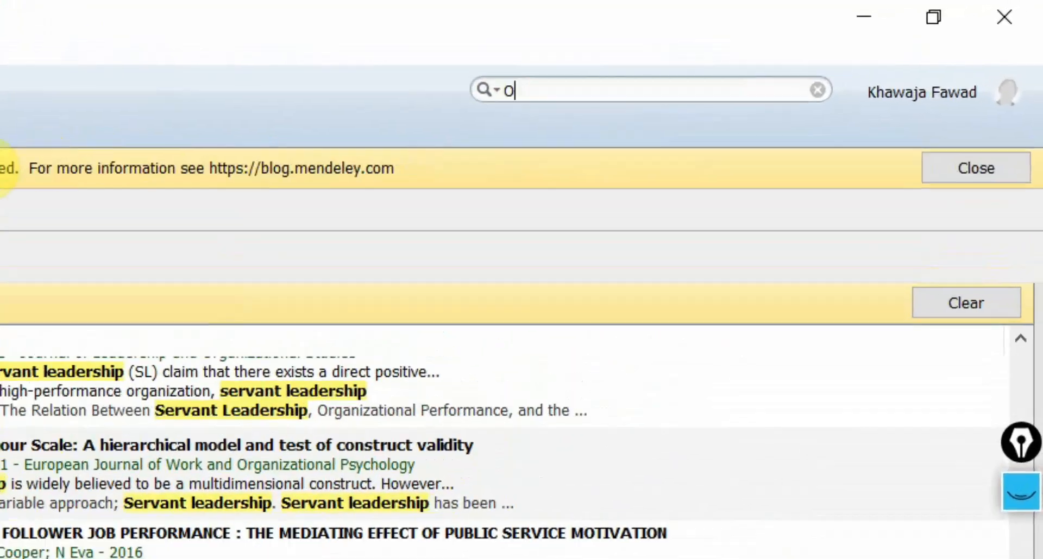
- Search the SL Paper folder for "Organizational Identity"
{"action": "type", "text": "rgan"}
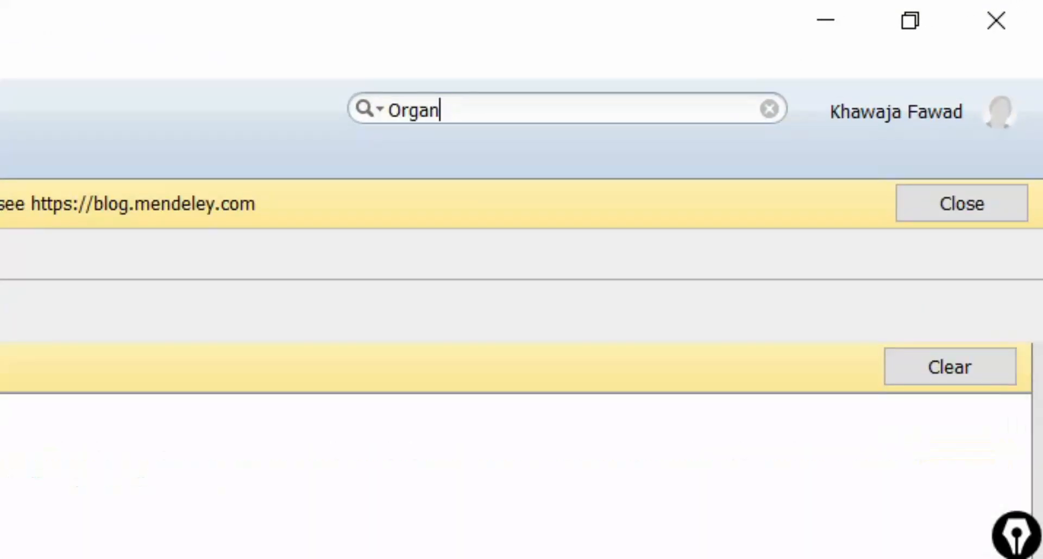
{"action": "type", "text": "izational"}
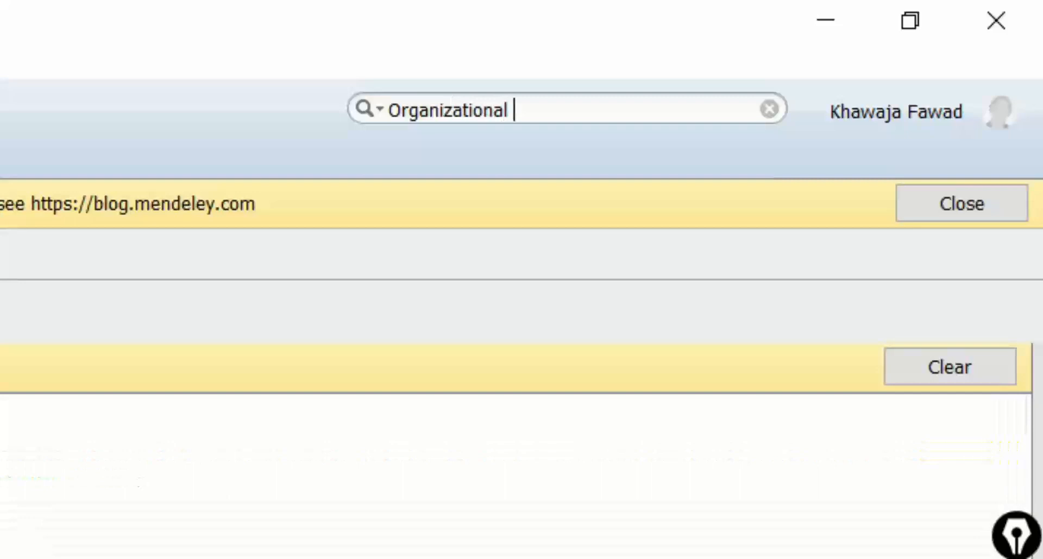
{"action": "type", "text": "Identity"}
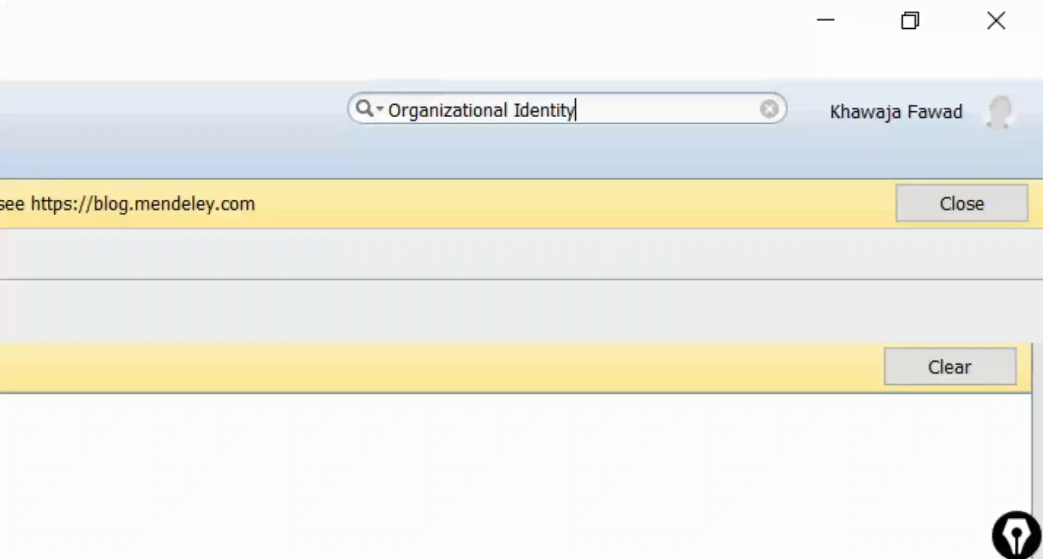
{"action": "type", "text": "\""}
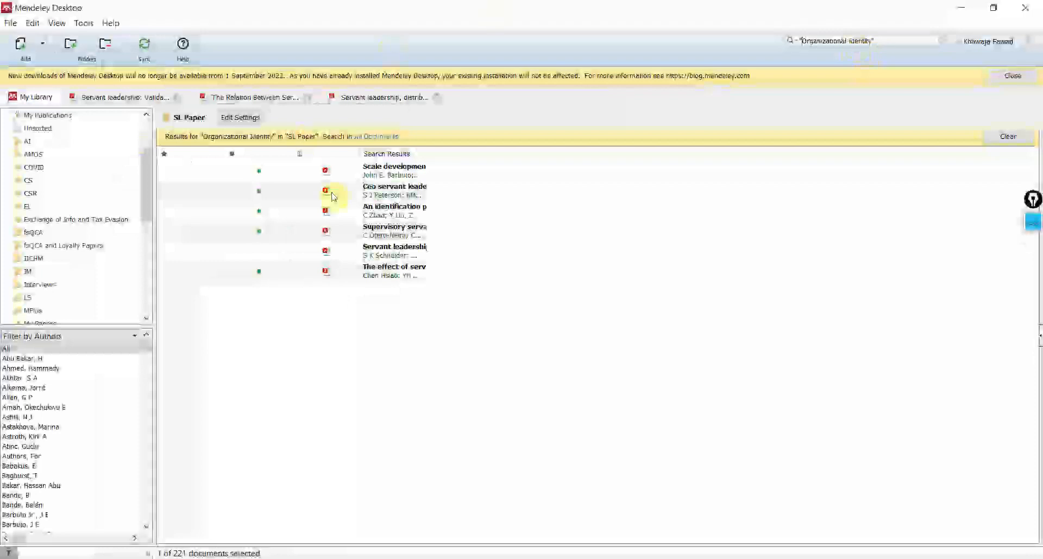
- Open the CEO servant leadership paper and jump through its organizational identity matches
{"action": "double_click", "coordinate": [393, 190]}
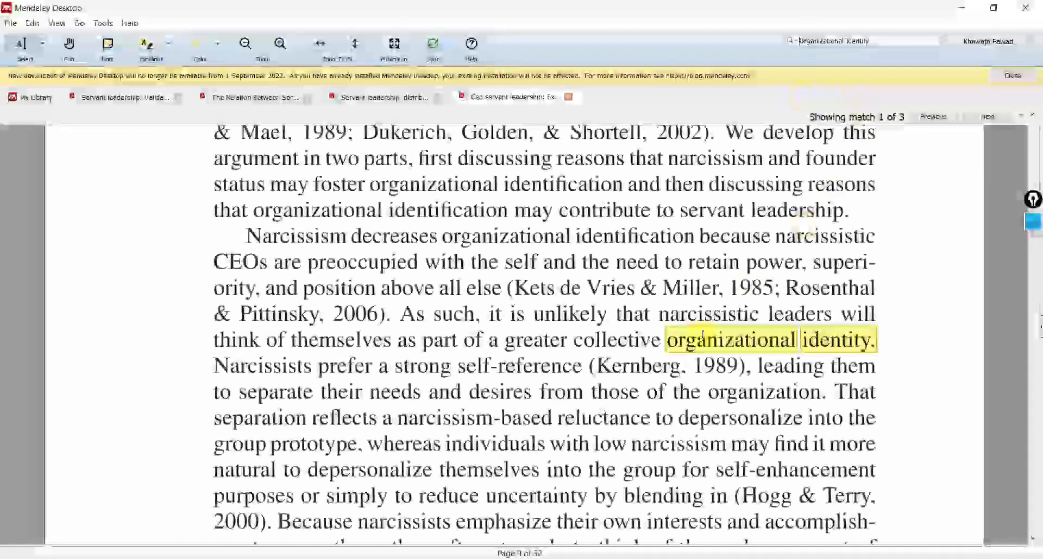
{"action": "left_click", "coordinate": [986, 117]}
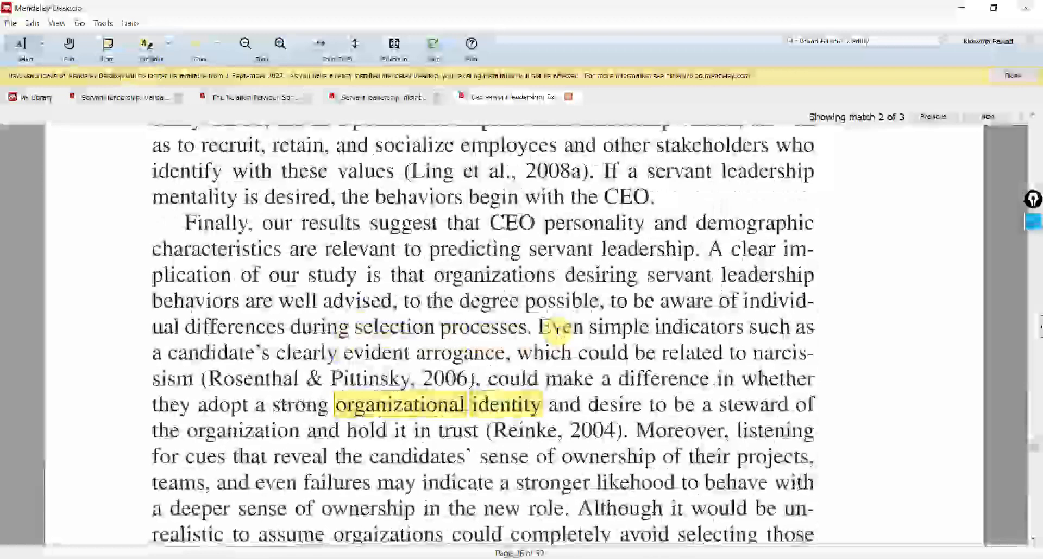
{"action": "scroll", "scroll_direction": "down", "scroll_amount": 3}
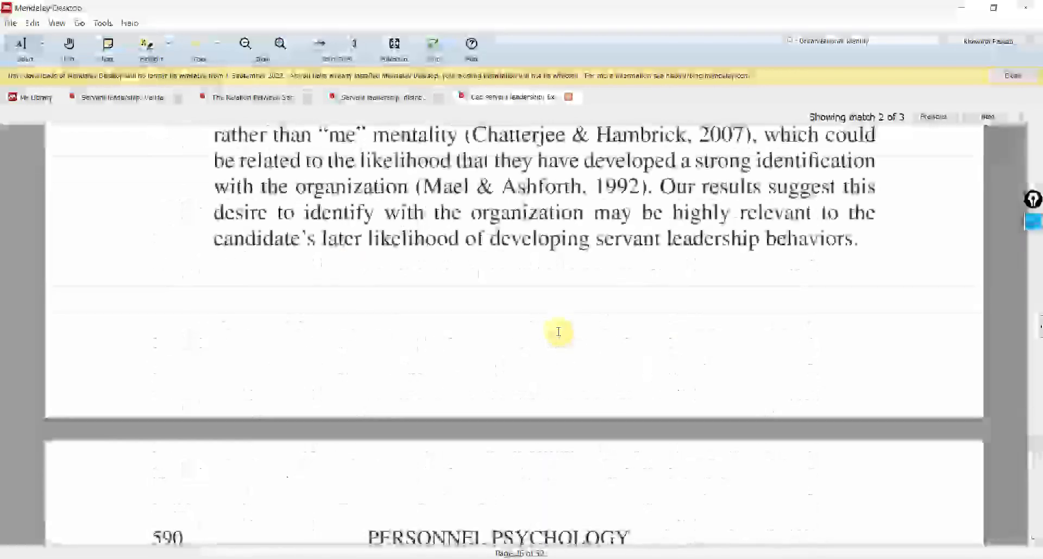
{"action": "scroll", "scroll_direction": "down", "scroll_amount": 3}
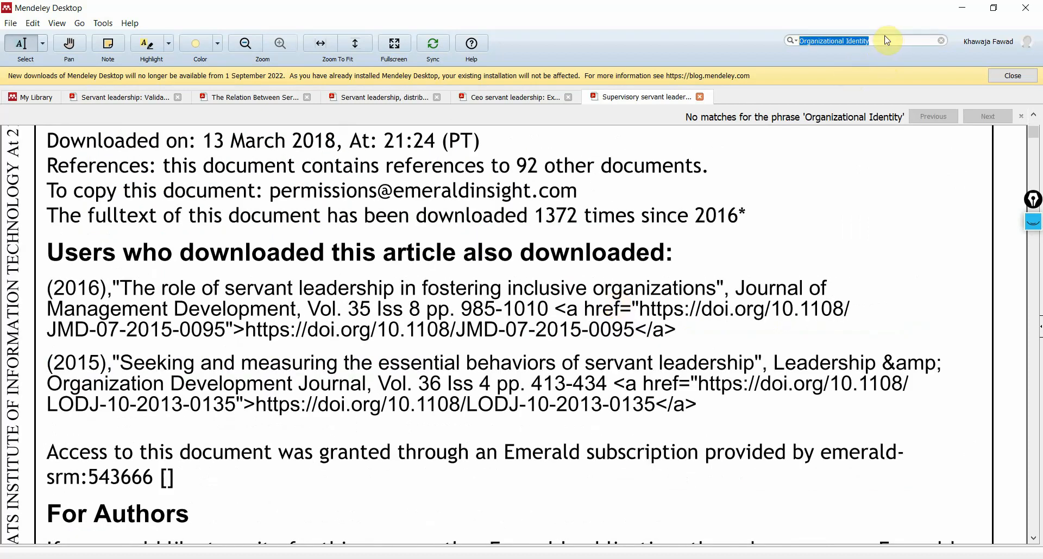
{"action": "mouse_move", "coordinate": [868, 53]}
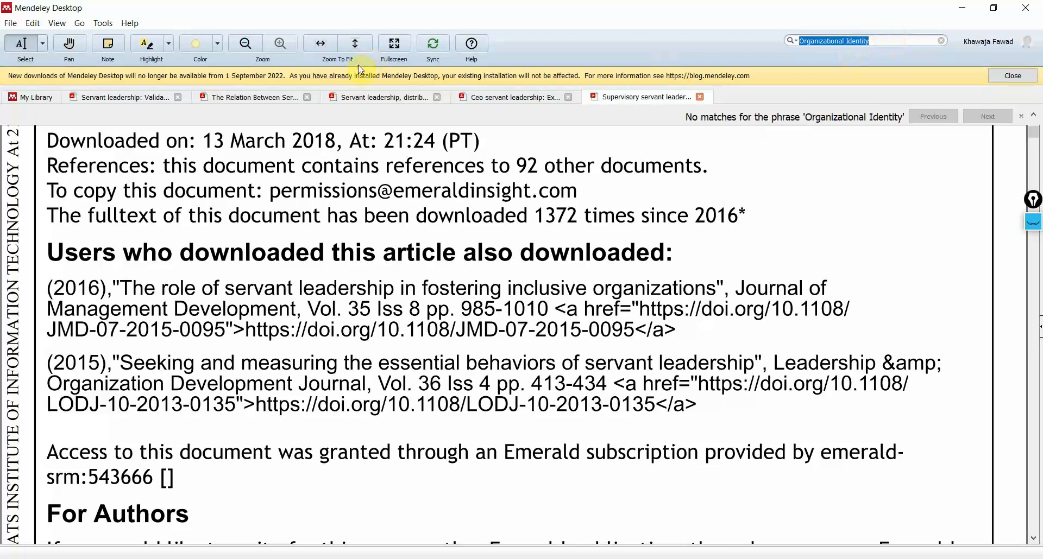
- Scroll the supervisory servant leadership paper to its final publisher information page
{"action": "scroll", "scroll_direction": "down", "scroll_amount": 3}
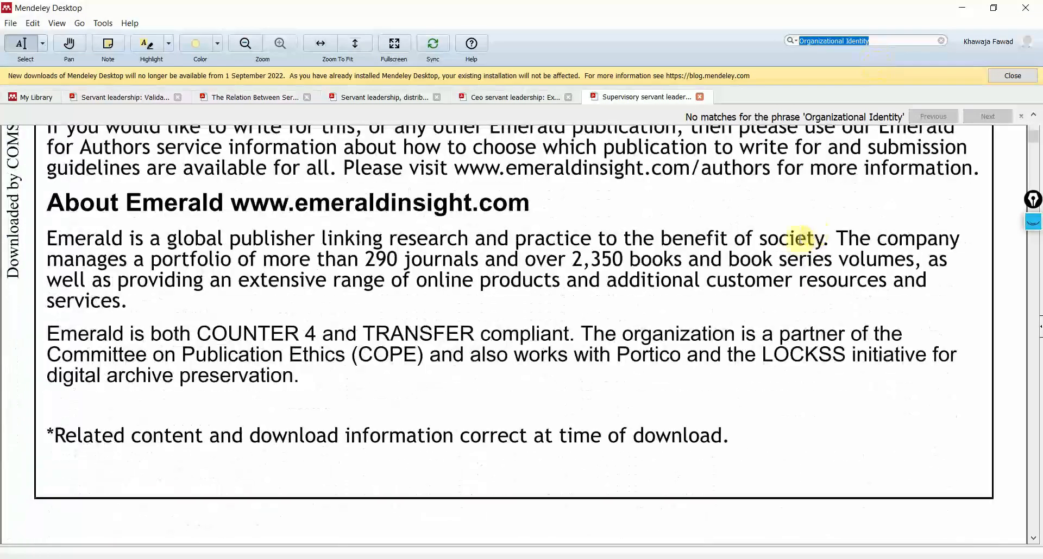